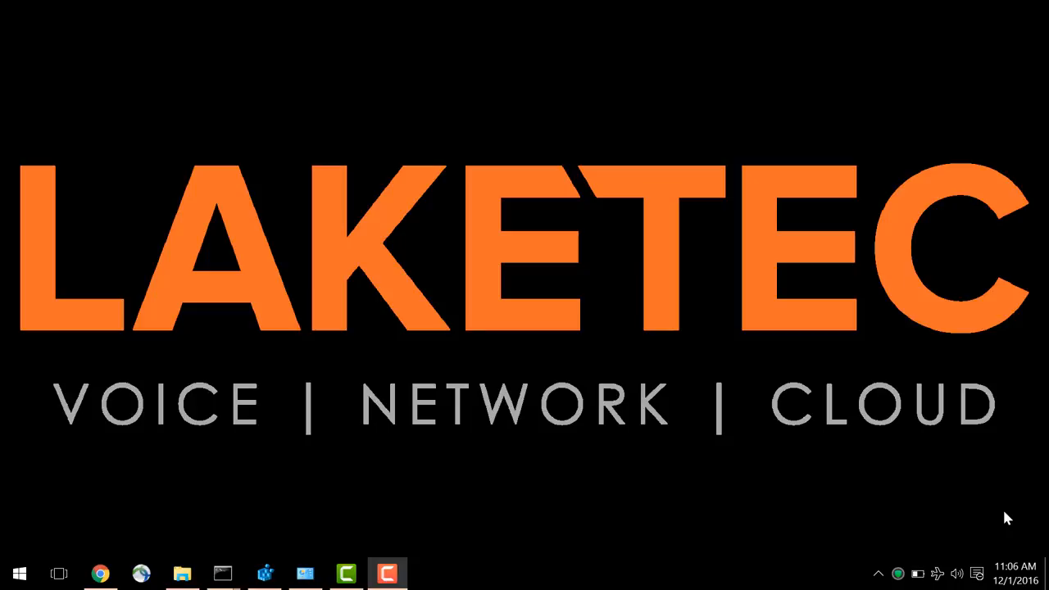
# Step: Bring up the ClearPass Policy Manager Windows Universal System Health Validator page in Chrome
pyautogui.click(99, 574)
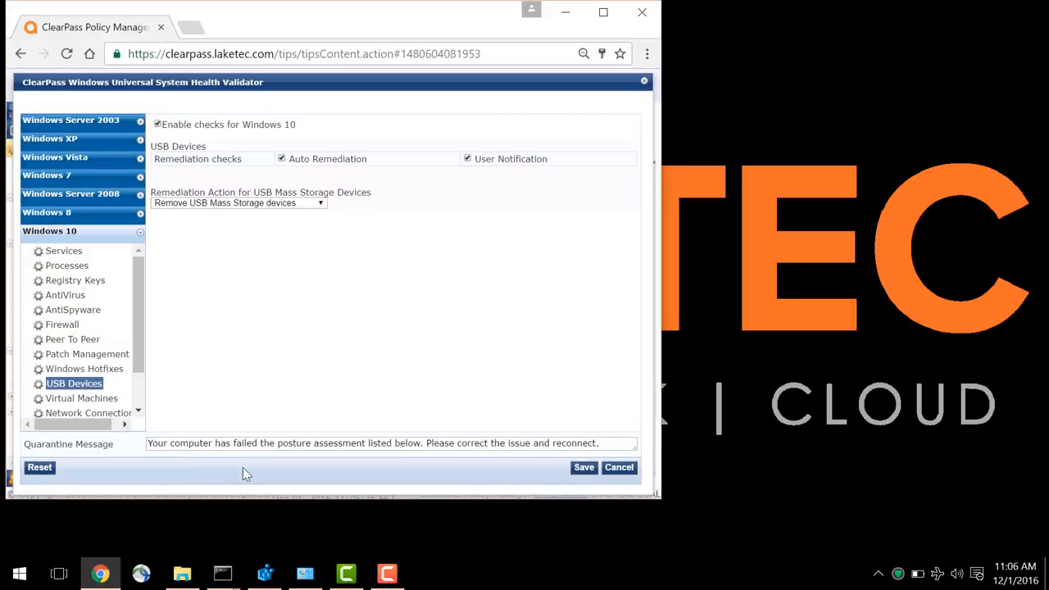
pyautogui.moveTo(226, 303)
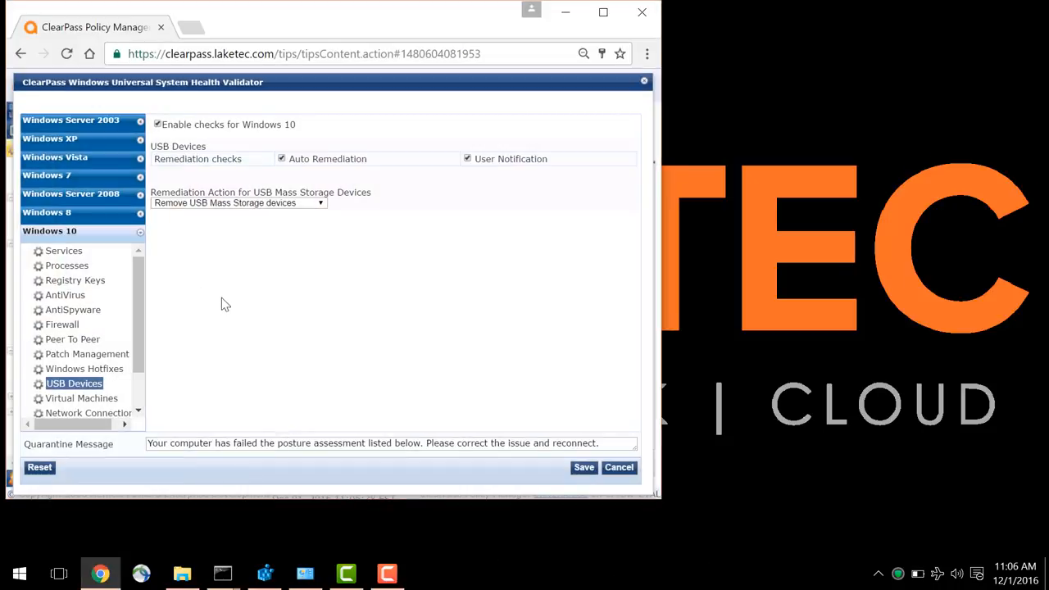
pyautogui.moveTo(156, 270)
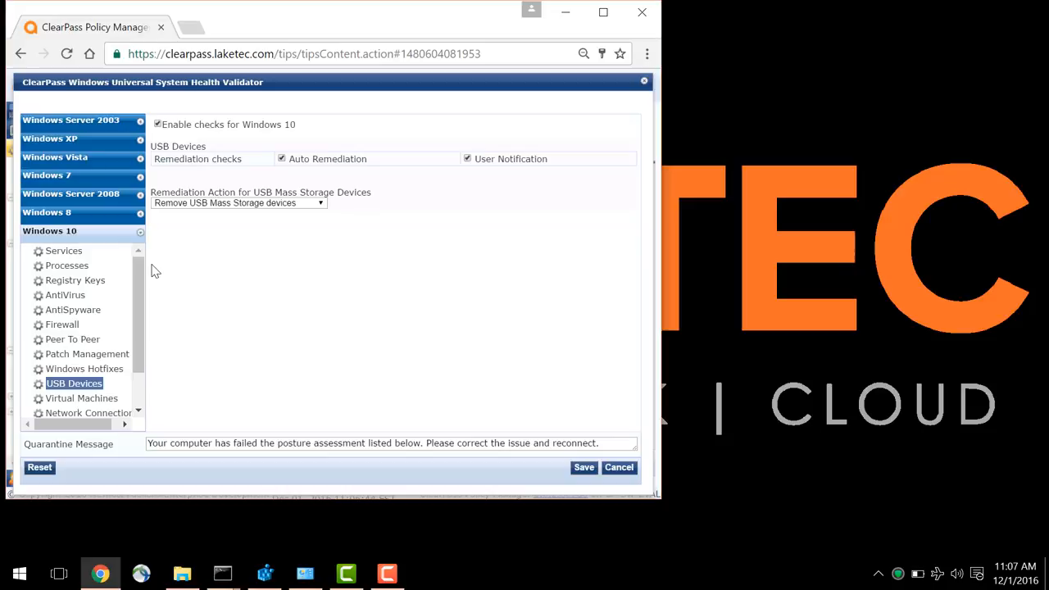
pyautogui.moveTo(13, 265)
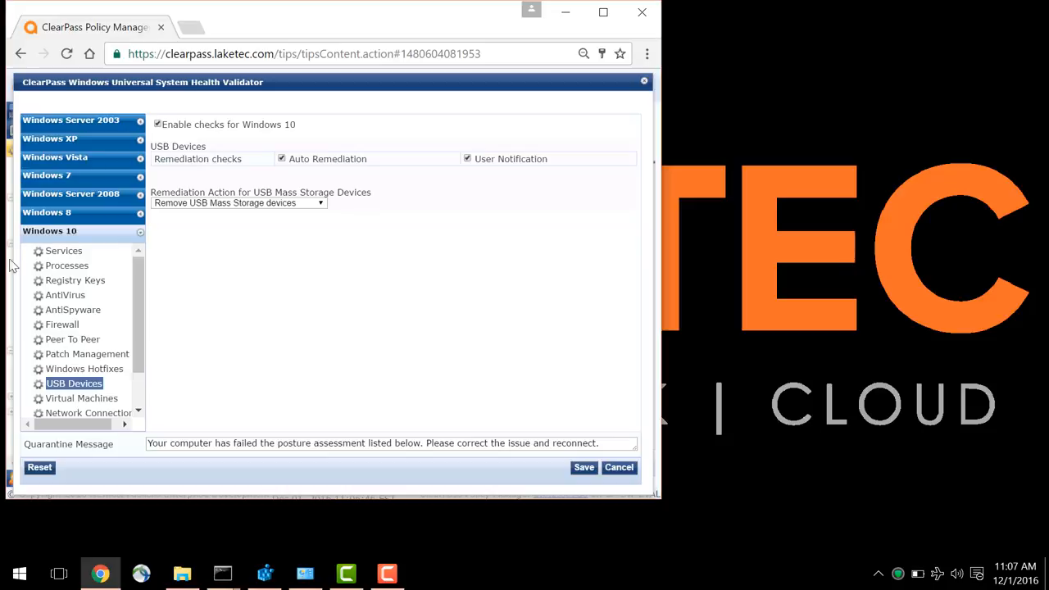
pyautogui.moveTo(75, 280)
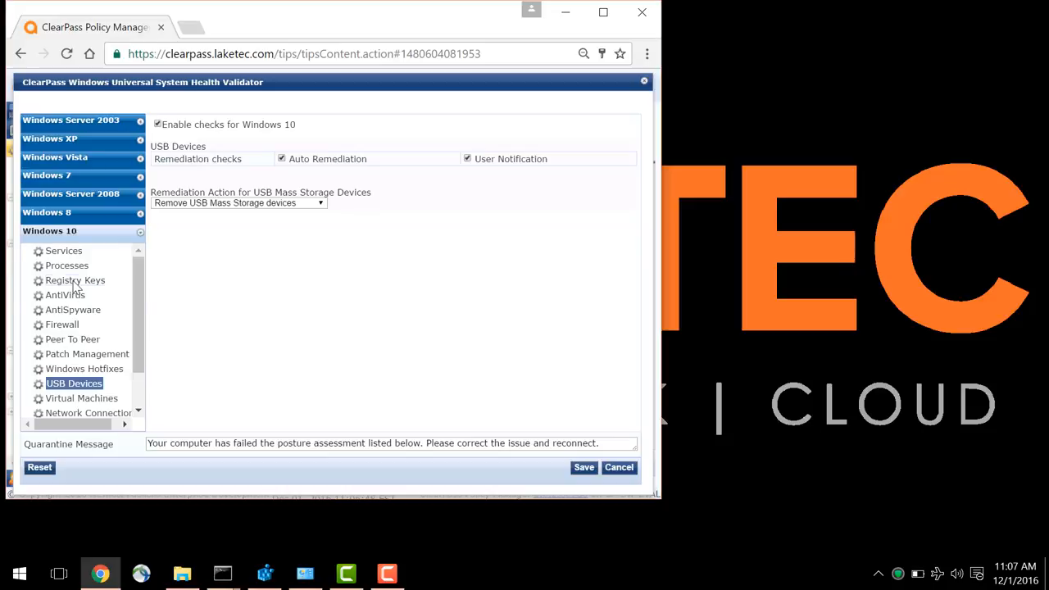
pyautogui.click(75, 280)
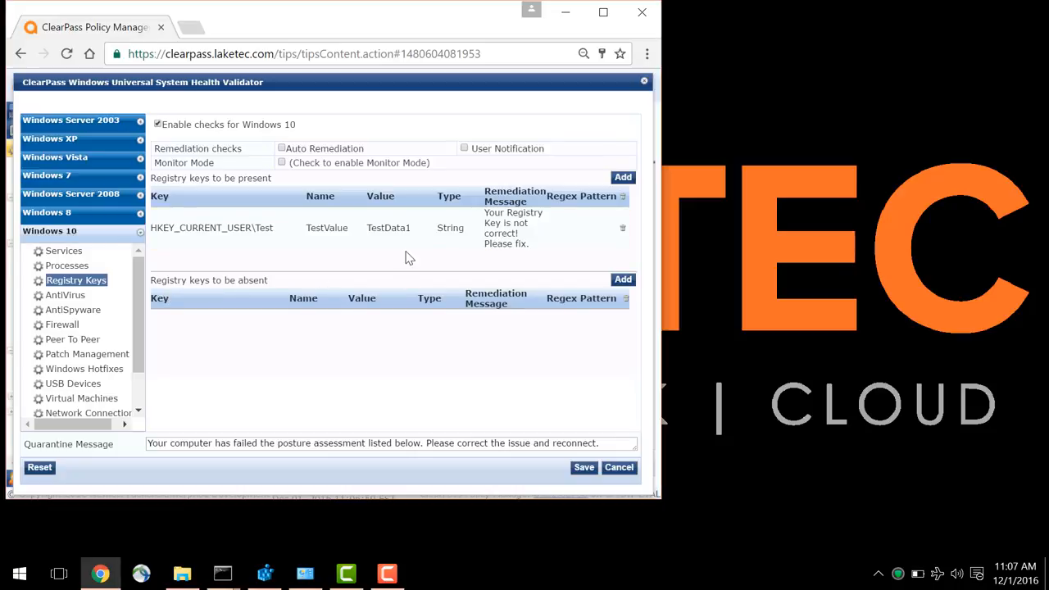
pyautogui.moveTo(233, 266)
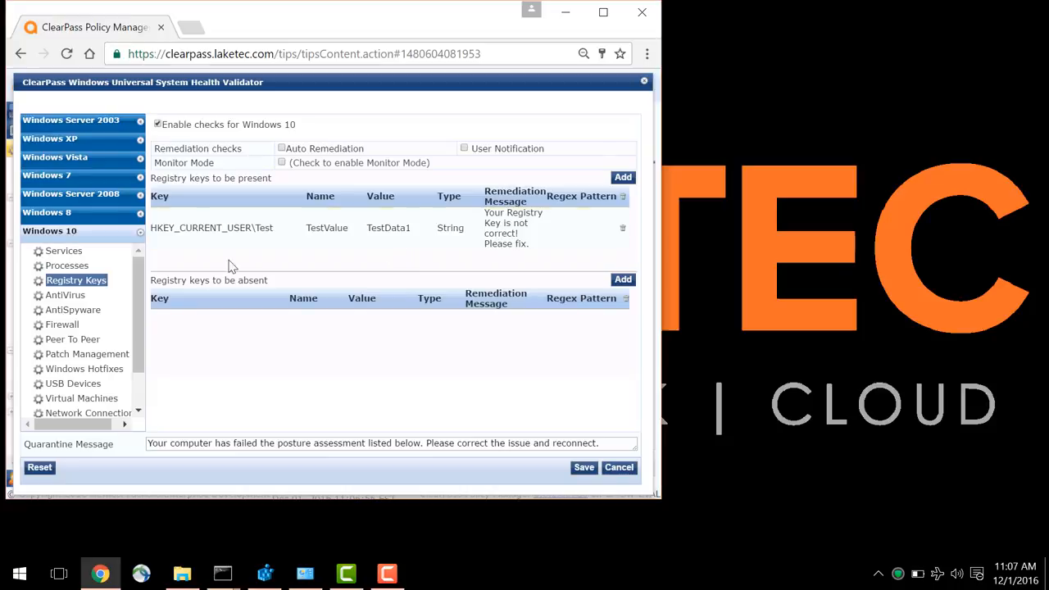
pyautogui.click(73, 383)
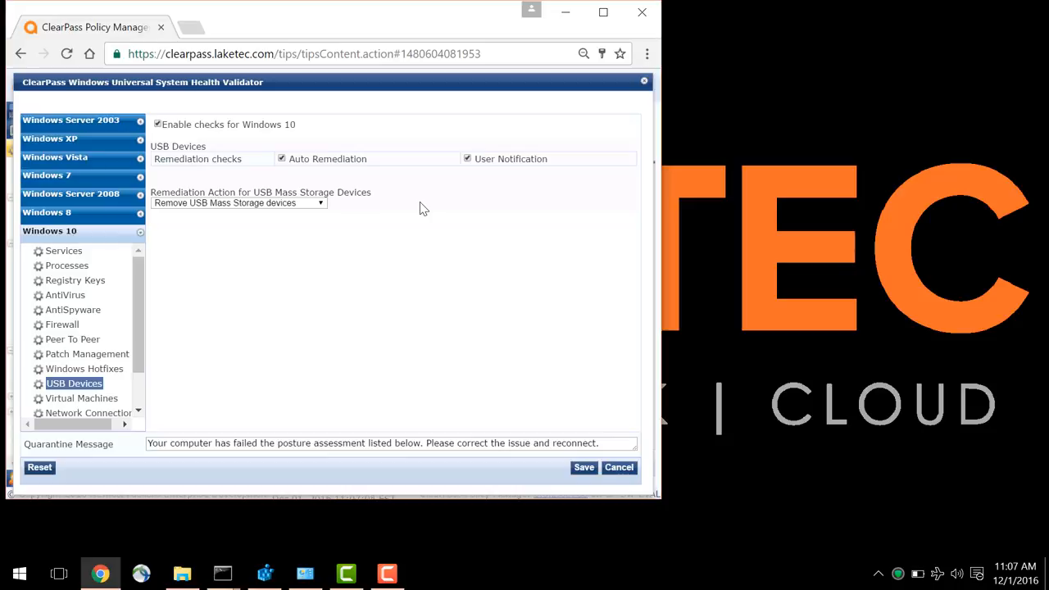
pyautogui.moveTo(295, 244)
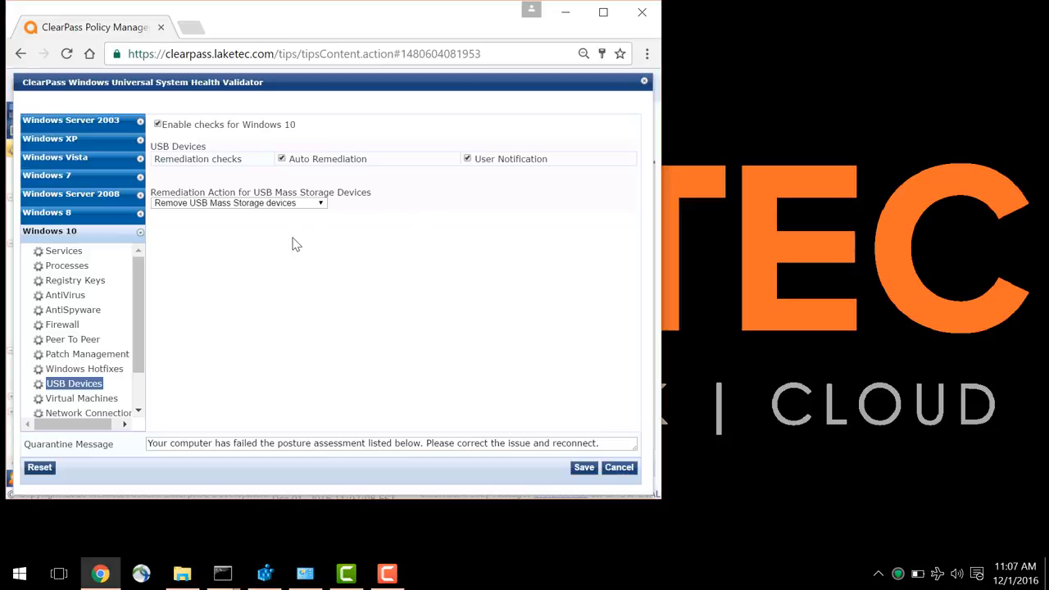
pyautogui.moveTo(561, 10)
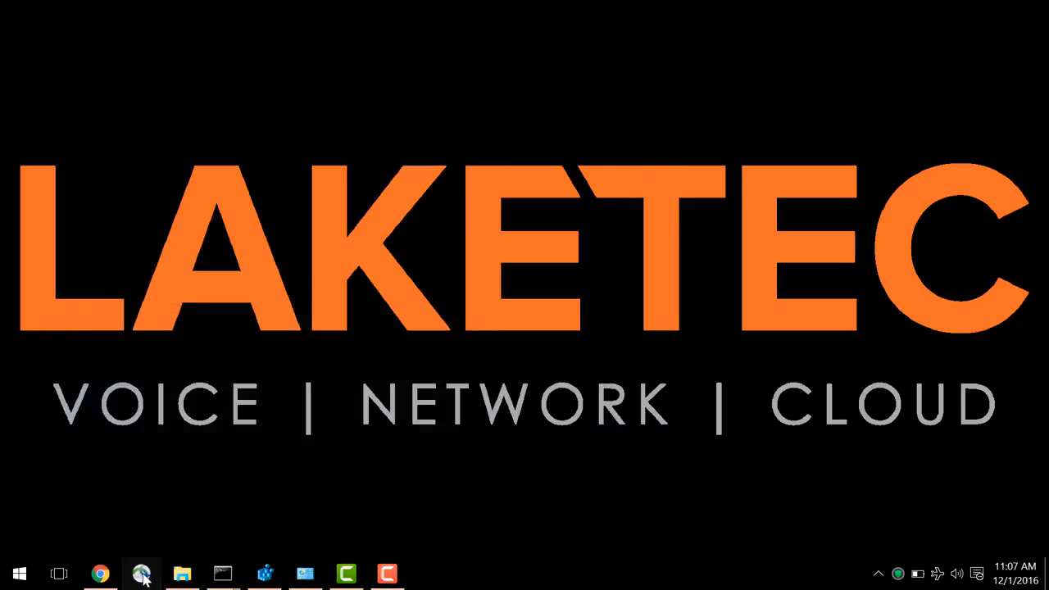
# Step: Show the connected AnyConnect VPN status and OnGuard's Healthy connection details, then File Explorer
pyautogui.click(141, 574)
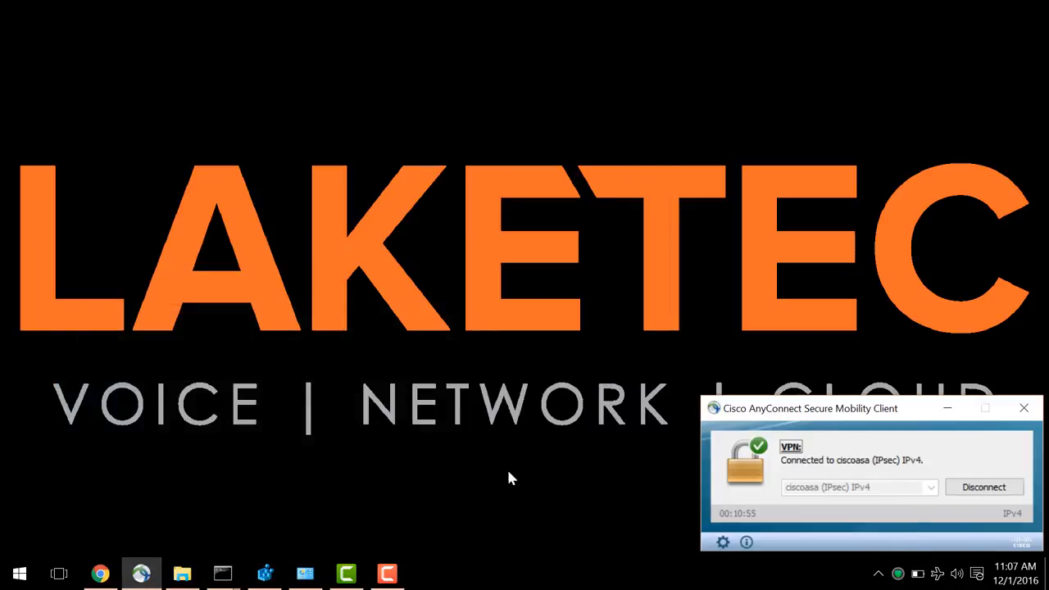
pyautogui.click(898, 574)
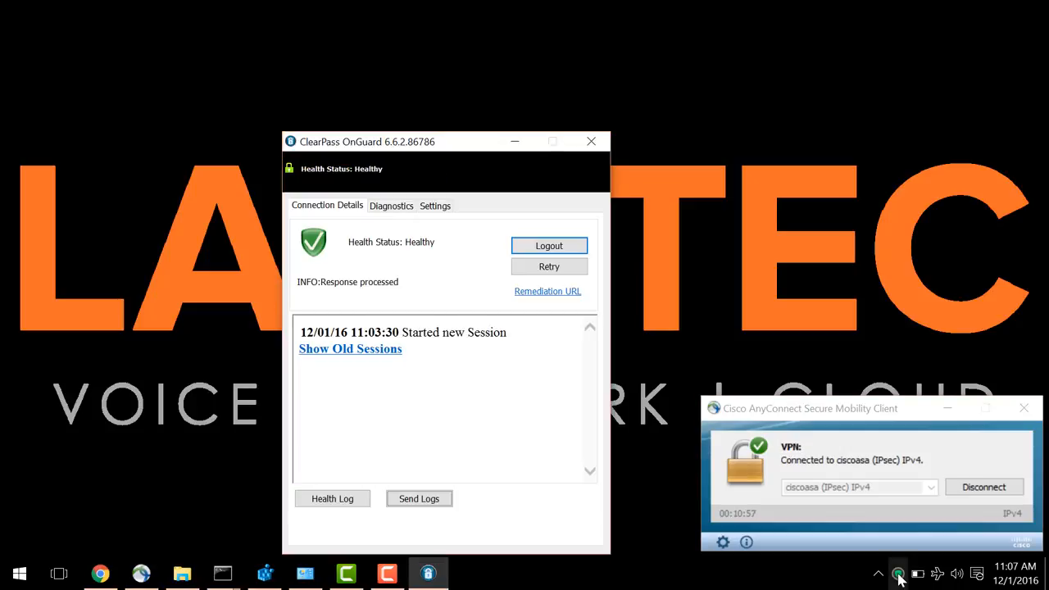
pyautogui.moveTo(500, 413)
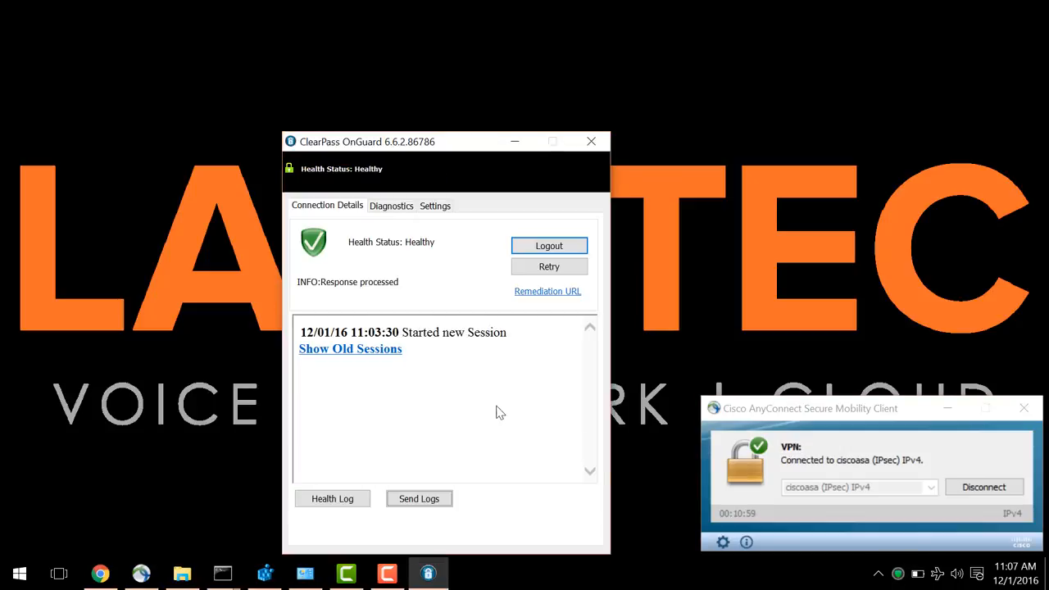
pyautogui.moveTo(413, 259)
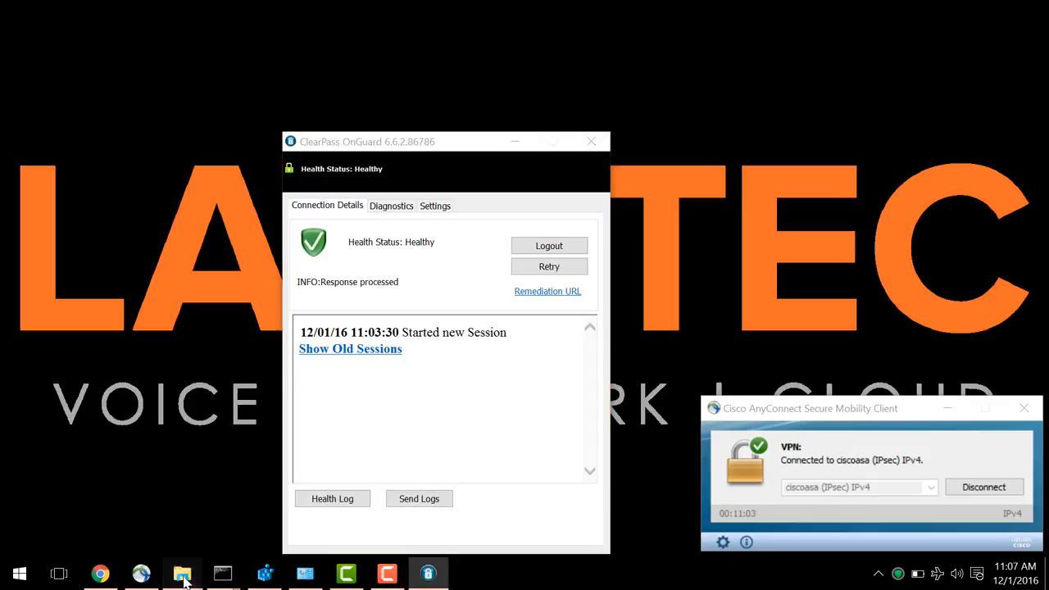
pyautogui.click(182, 574)
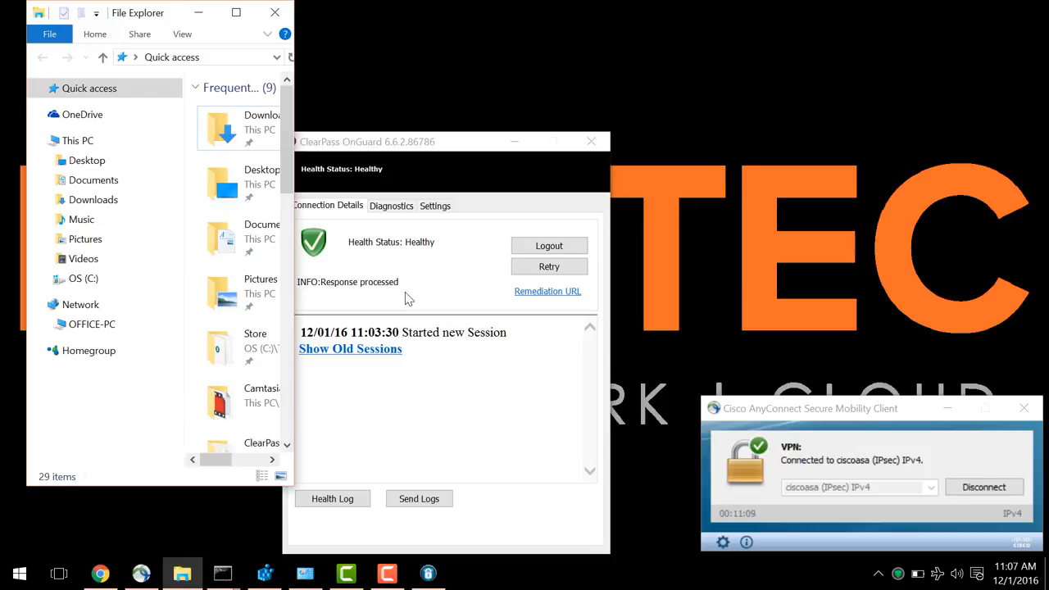
# Step: Close File Explorer, OnGuard and AnyConnect to leave an empty desktop
pyautogui.click(99, 299)
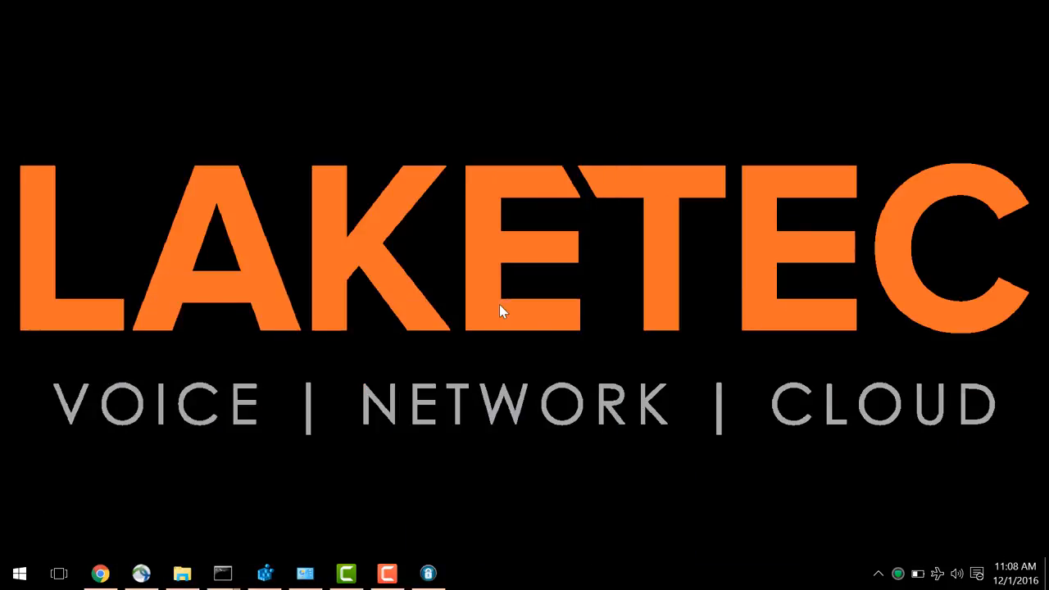
pyautogui.moveTo(112, 409)
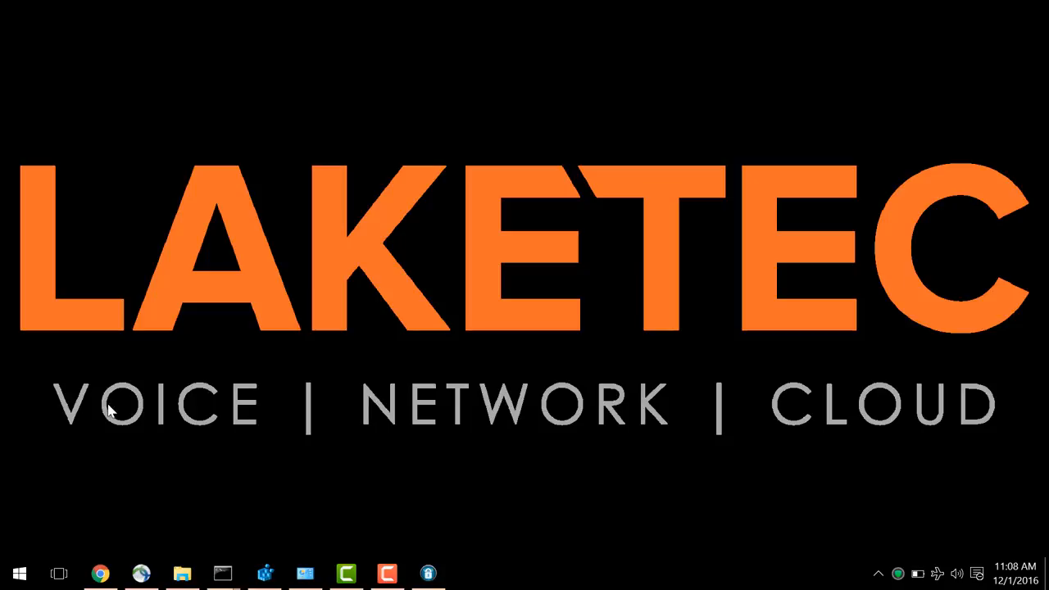
# Step: Show the pings to 4.2.2.1 and 10.60.10.10, OnGuard health, VPN status and Registry Editor
pyautogui.click(223, 574)
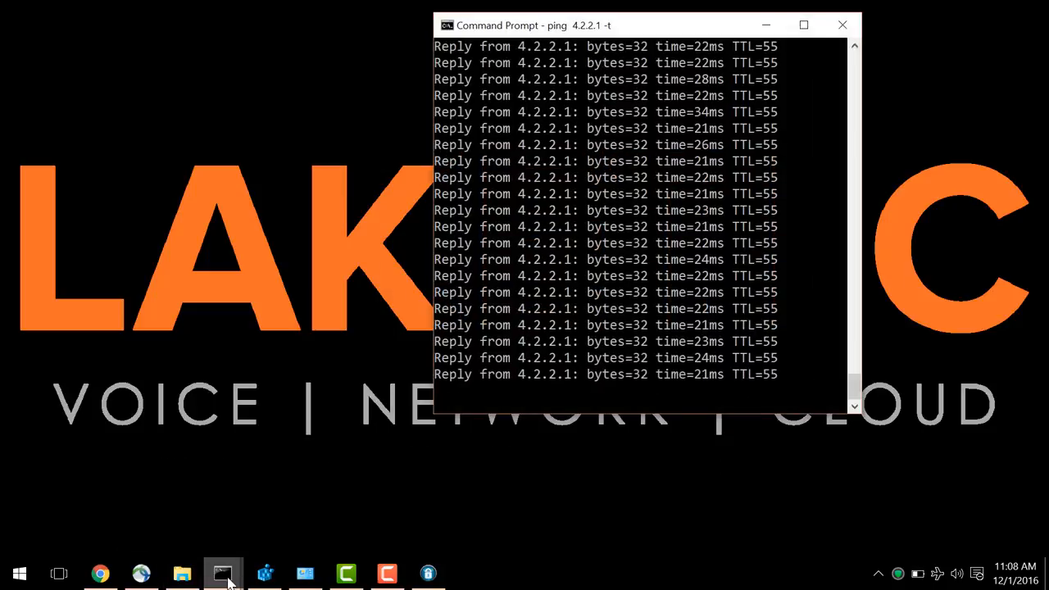
pyautogui.click(223, 574)
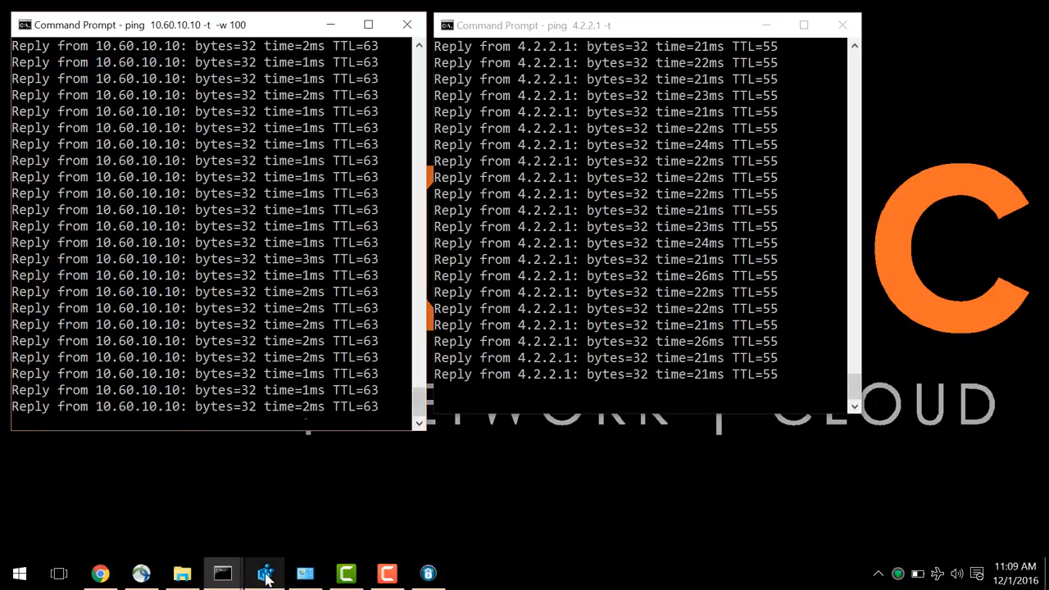
pyautogui.click(898, 574)
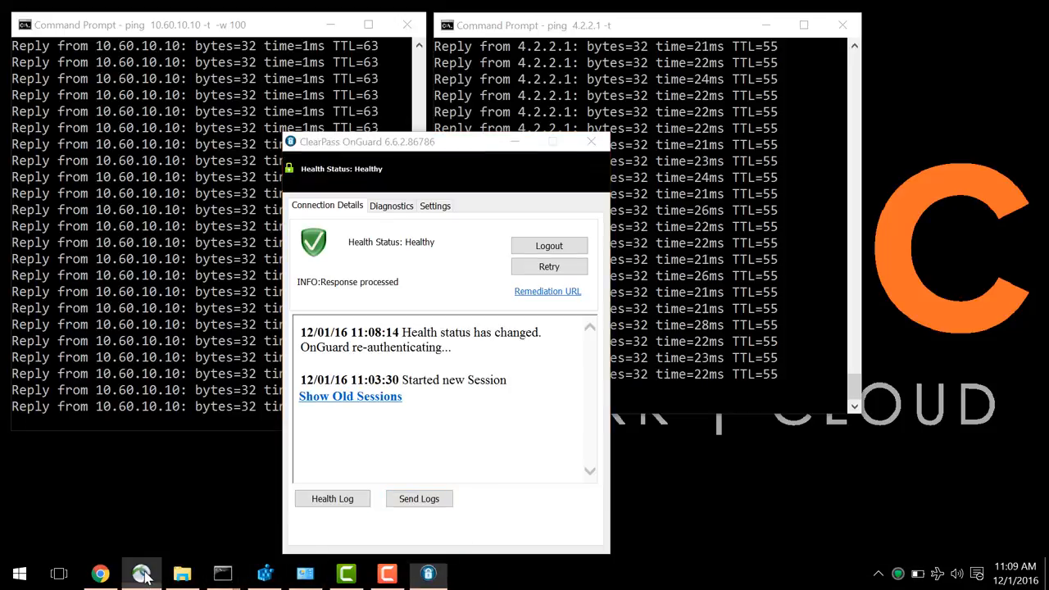
pyautogui.click(428, 573)
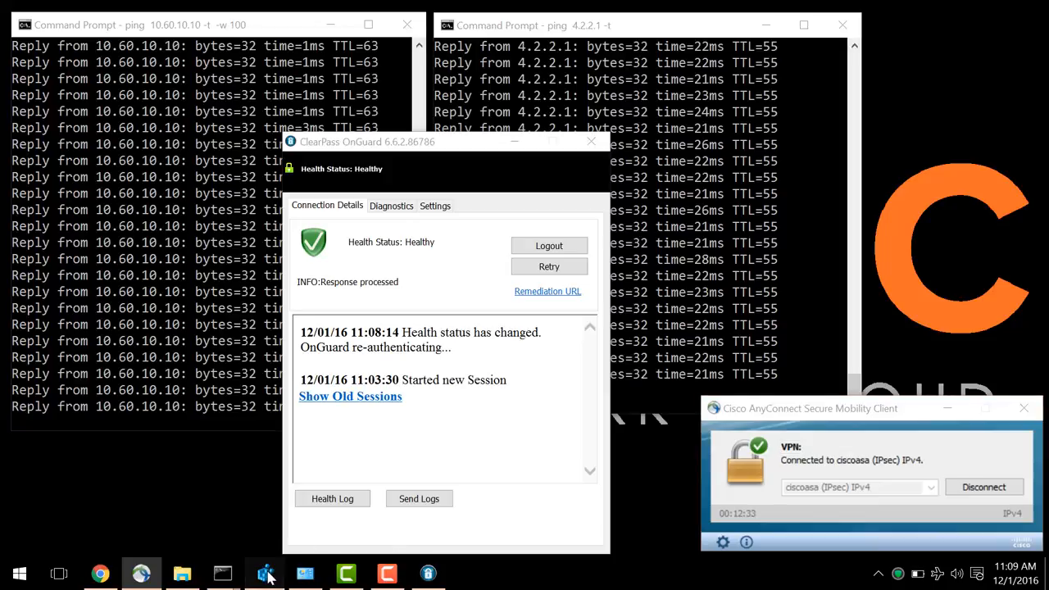
pyautogui.click(264, 573)
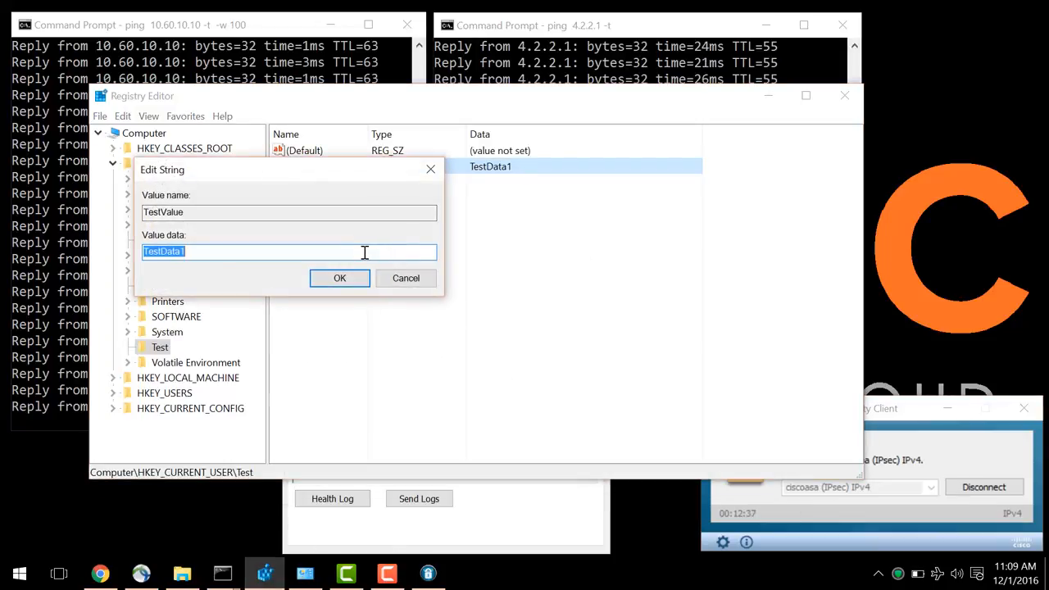
# Step: Append 'ljgk' to the TestValue string data and confirm the change
pyautogui.write('ljgk')
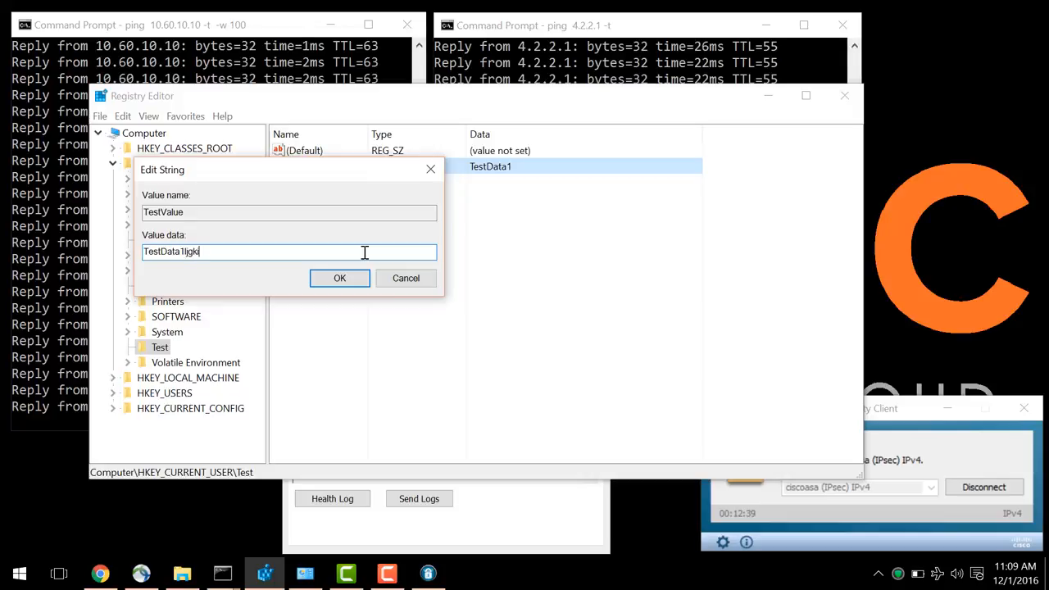
pyautogui.click(339, 278)
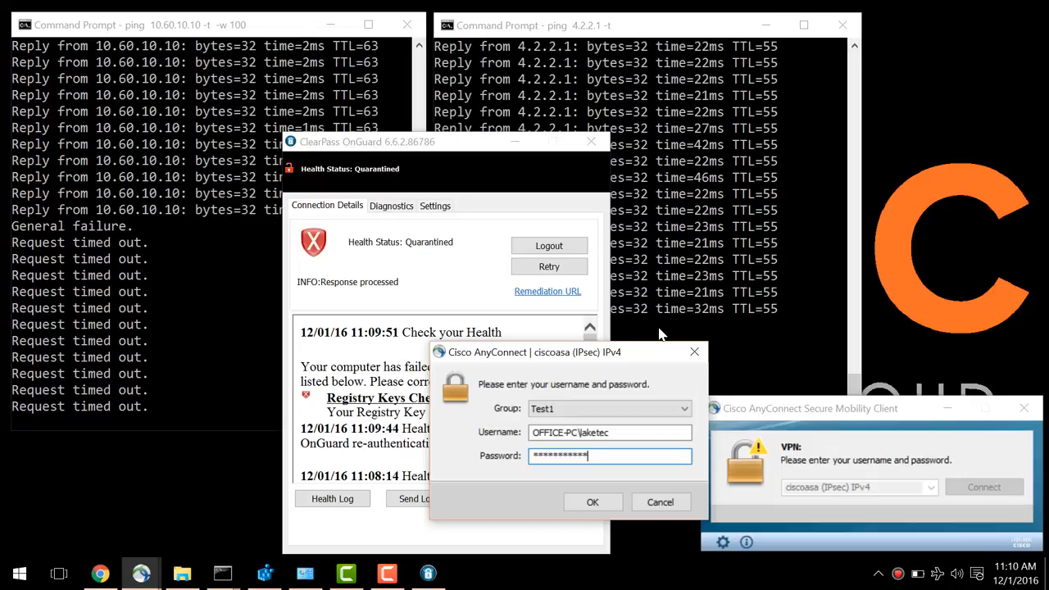
# Step: Cancel the AnyConnect login and view the OnGuard log showing Quarantined with failed Registry Keys Check
pyautogui.click(592, 502)
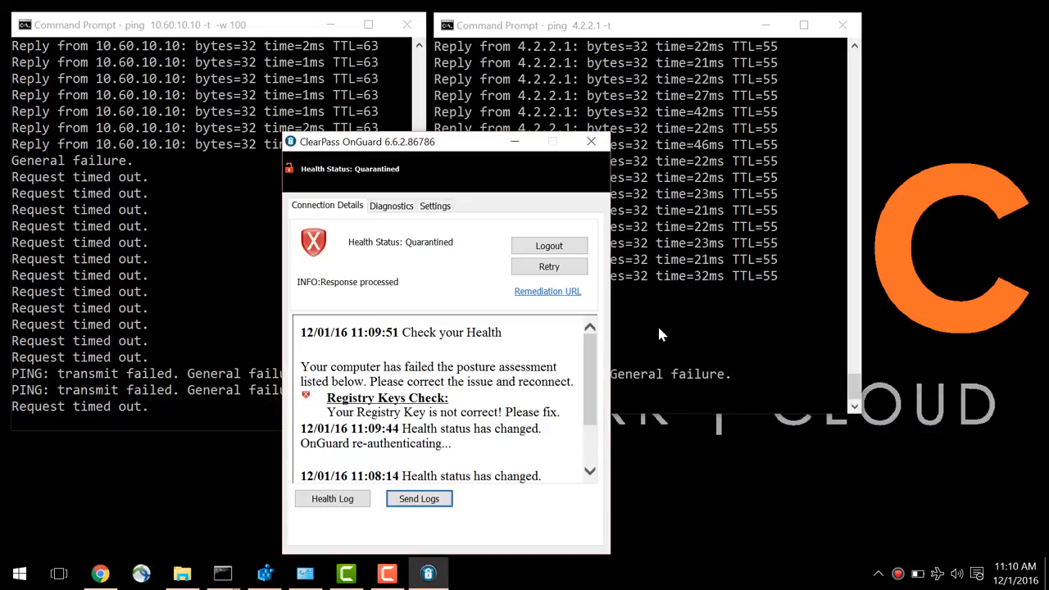
pyautogui.click(547, 292)
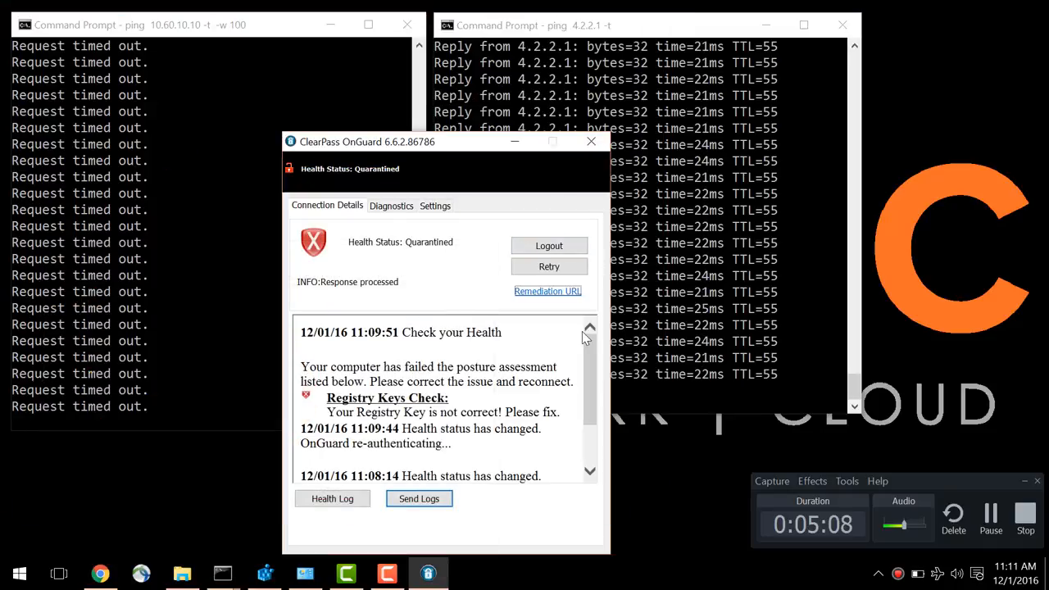
# Step: Delete the extra characters so TestValue reads TestData1 again, then return to OnGuard
pyautogui.click(264, 573)
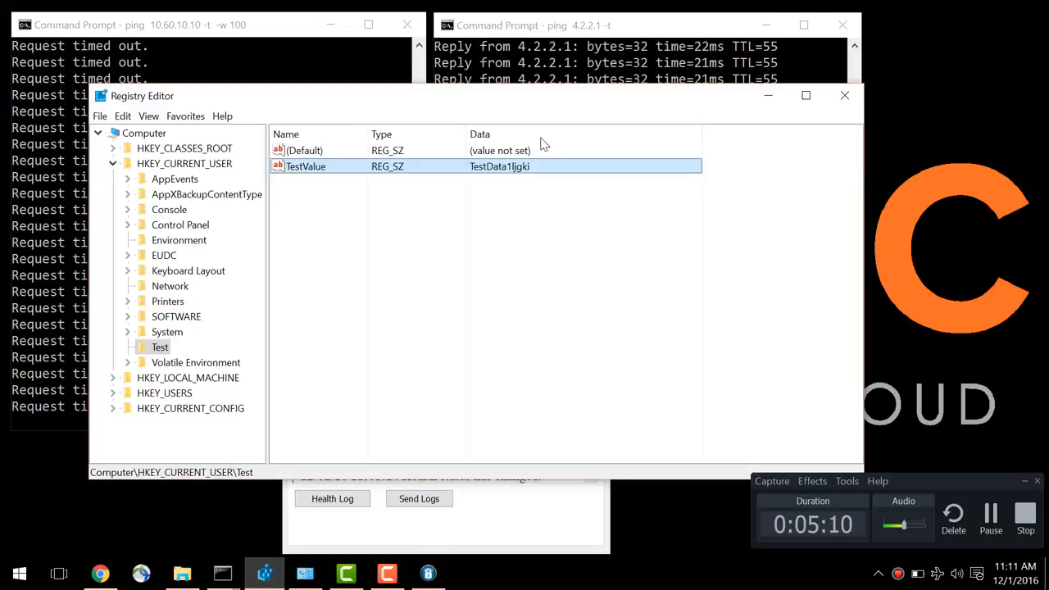
pyautogui.doubleClick(305, 167)
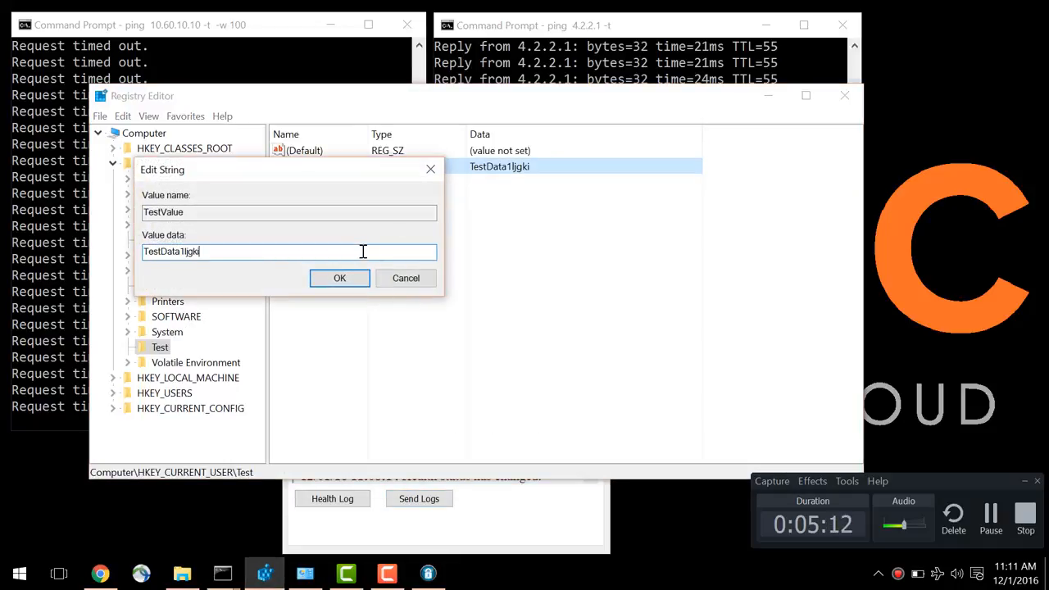
pyautogui.press('Backspace')
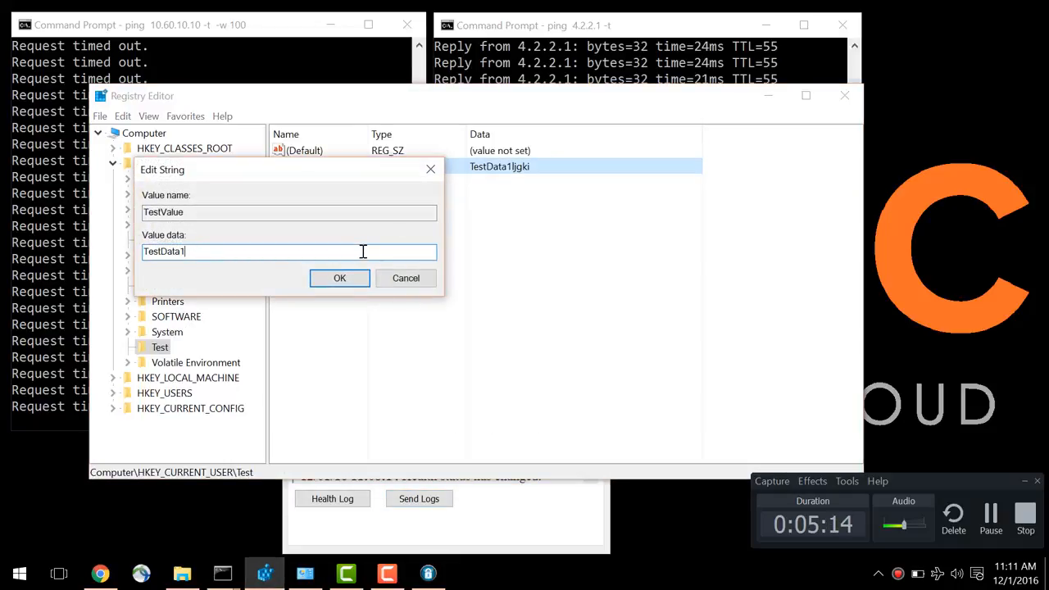
pyautogui.click(339, 279)
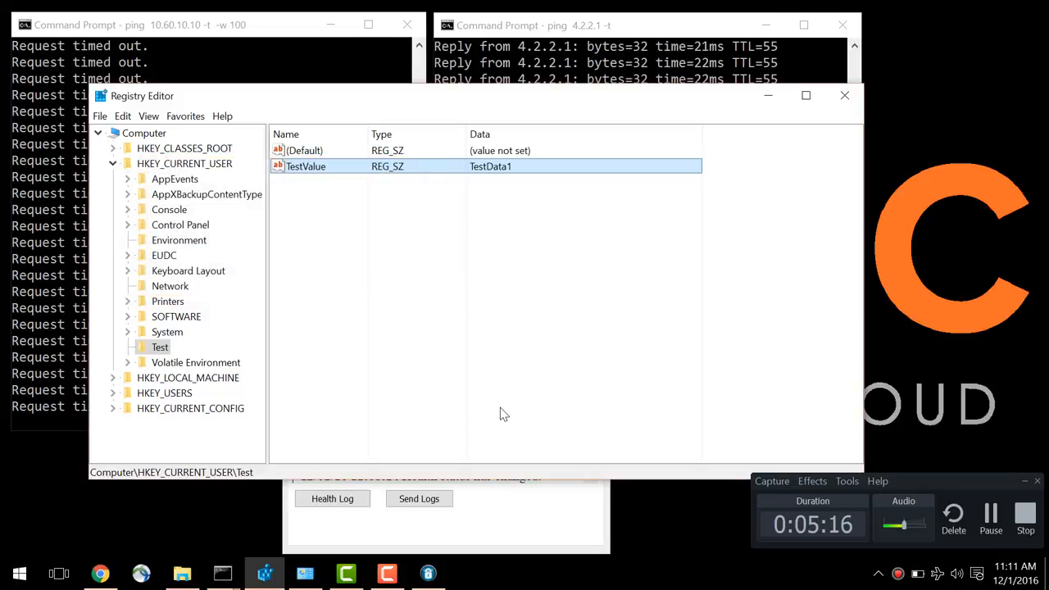
pyautogui.click(428, 573)
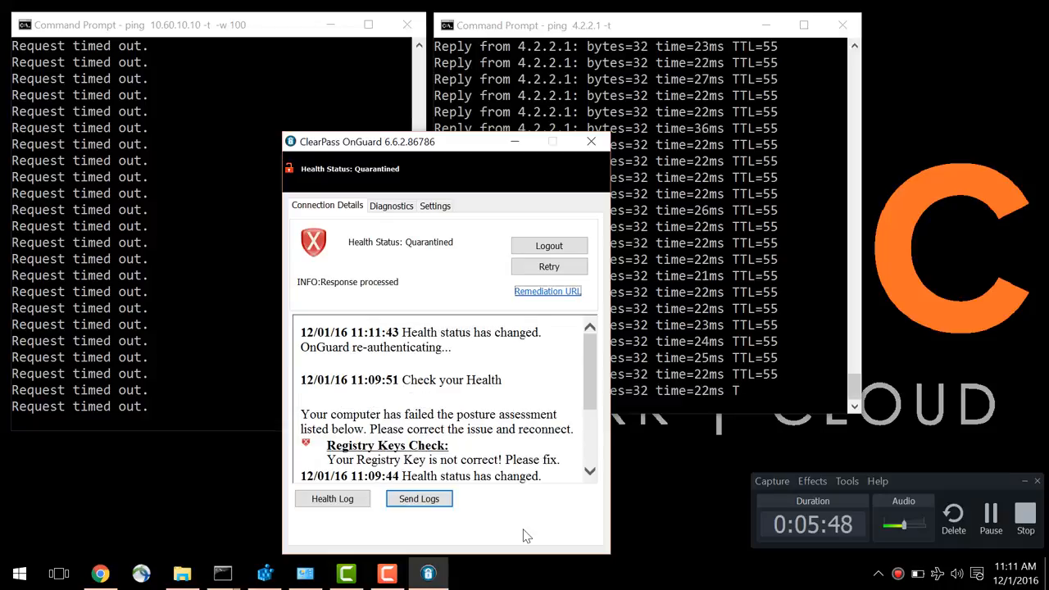
# Step: Retry the OnGuard health check so the client re-collects health information
pyautogui.click(548, 266)
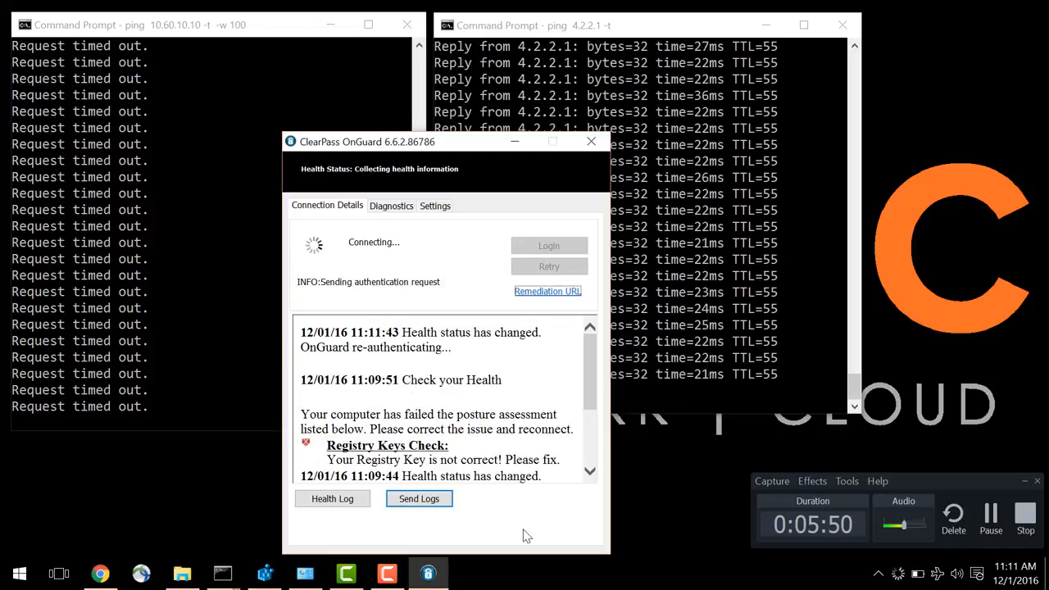